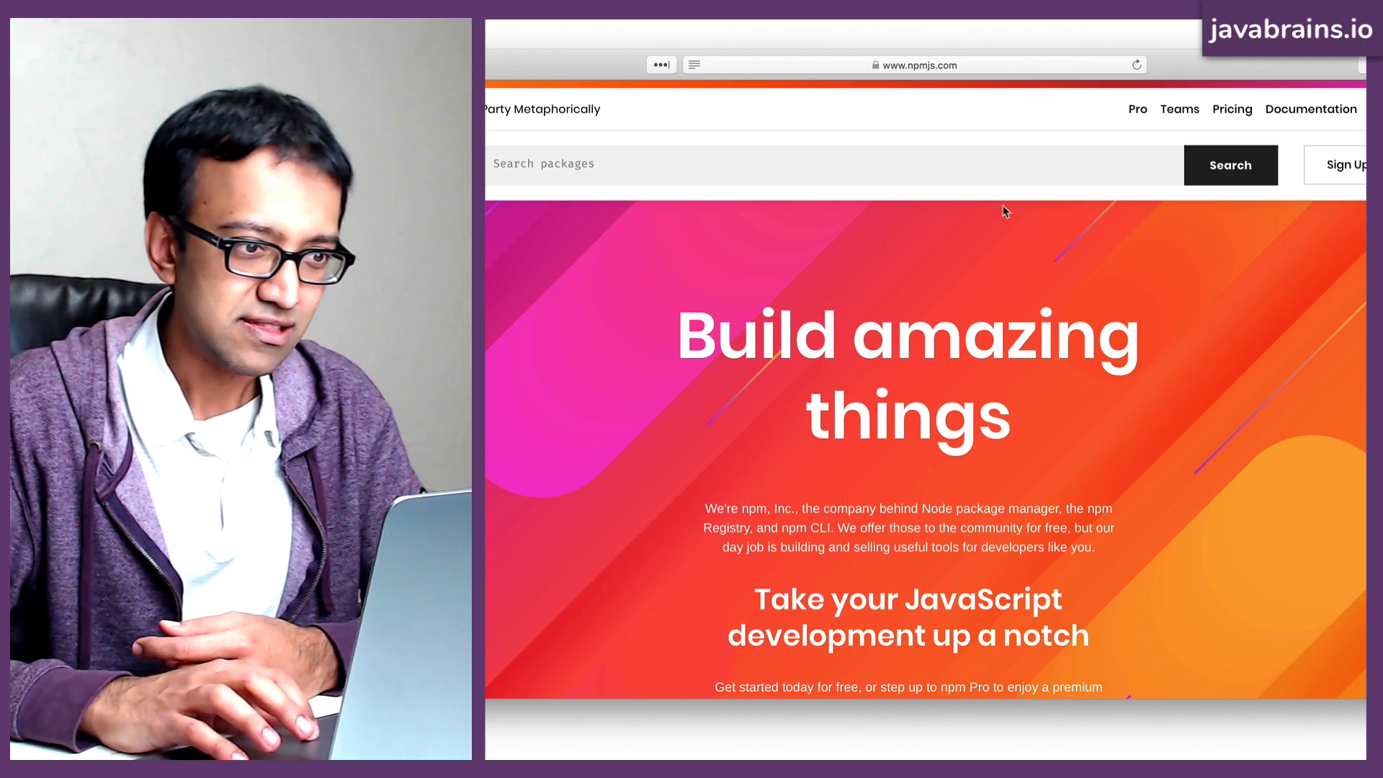
mouse_move(1032, 141)
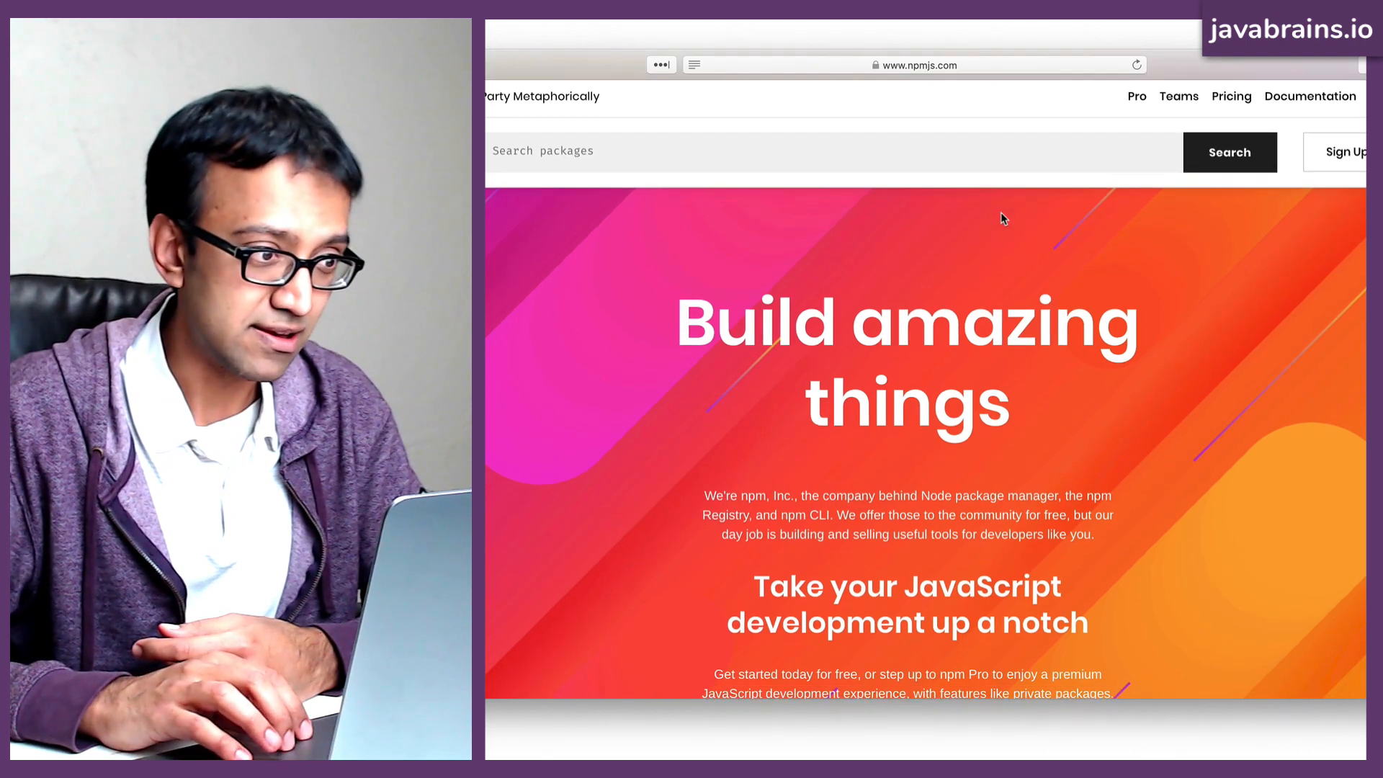
Scroll past the npmjs.com product sections and customer logos to the footer.
scroll("down", 3)
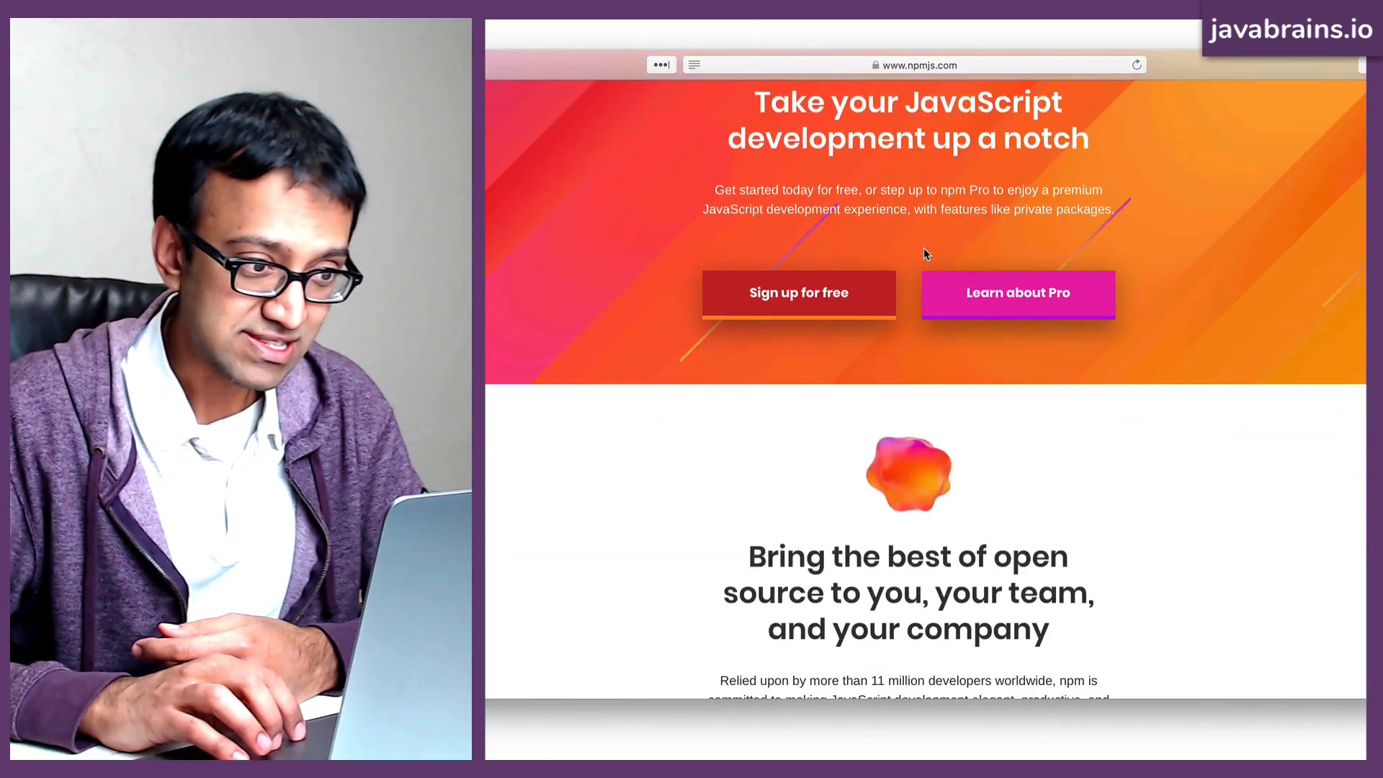
scroll("down", 3)
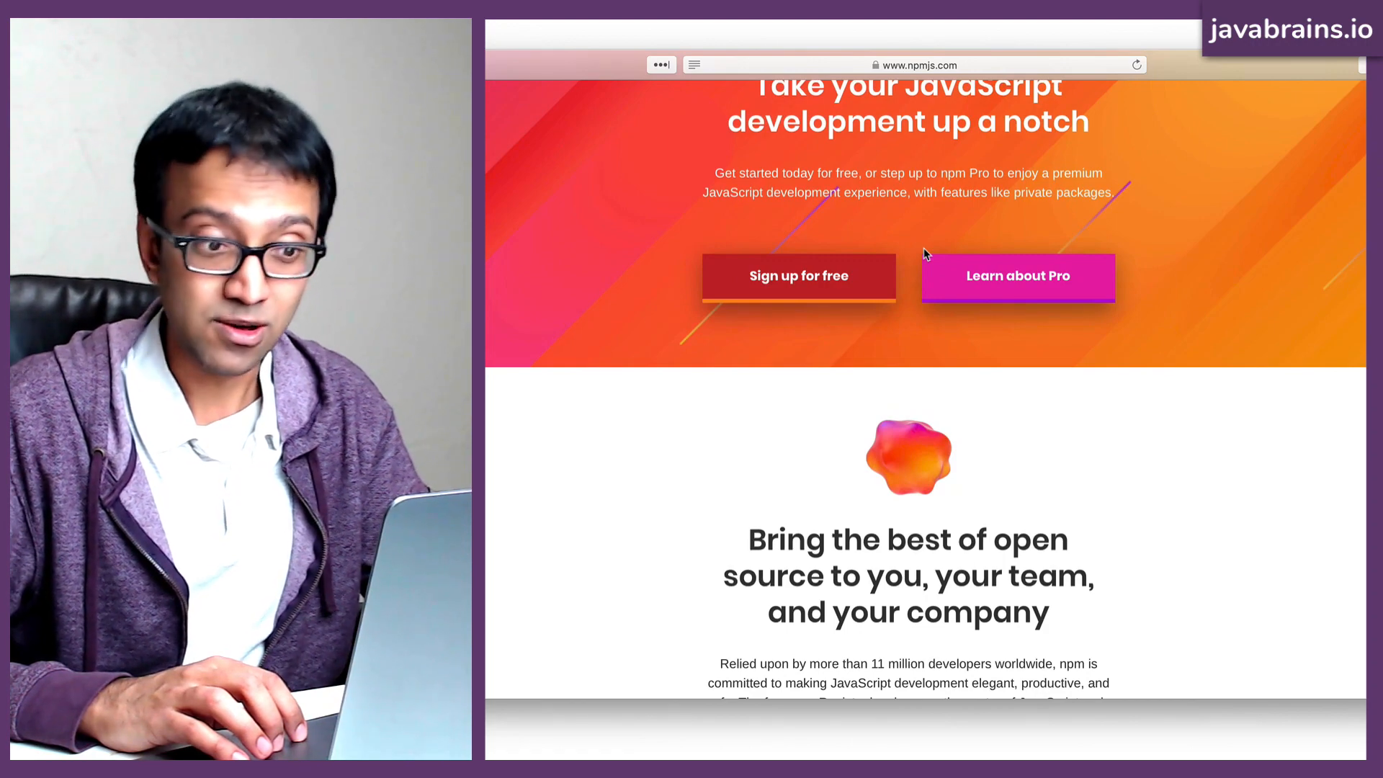
scroll("down", 3)
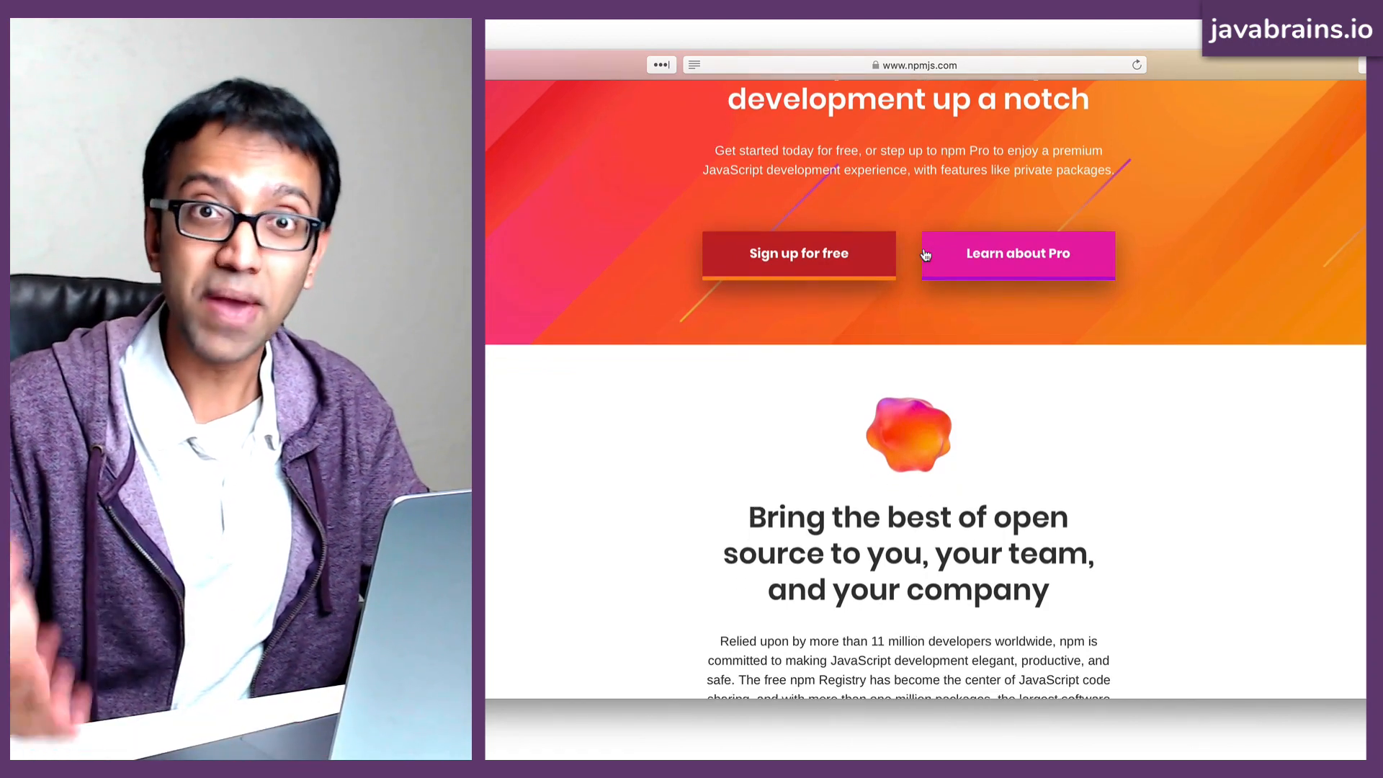
mouse_move(996, 314)
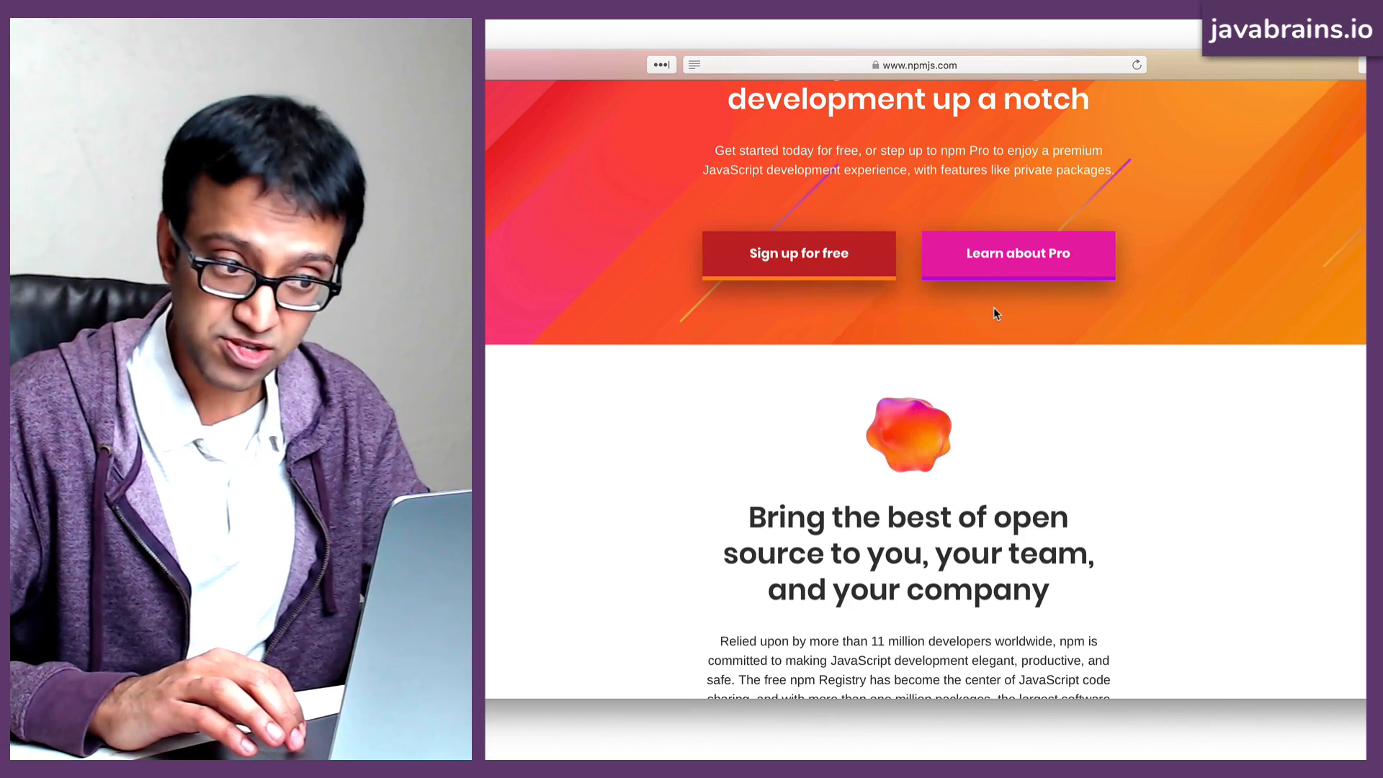
scroll("down", 3)
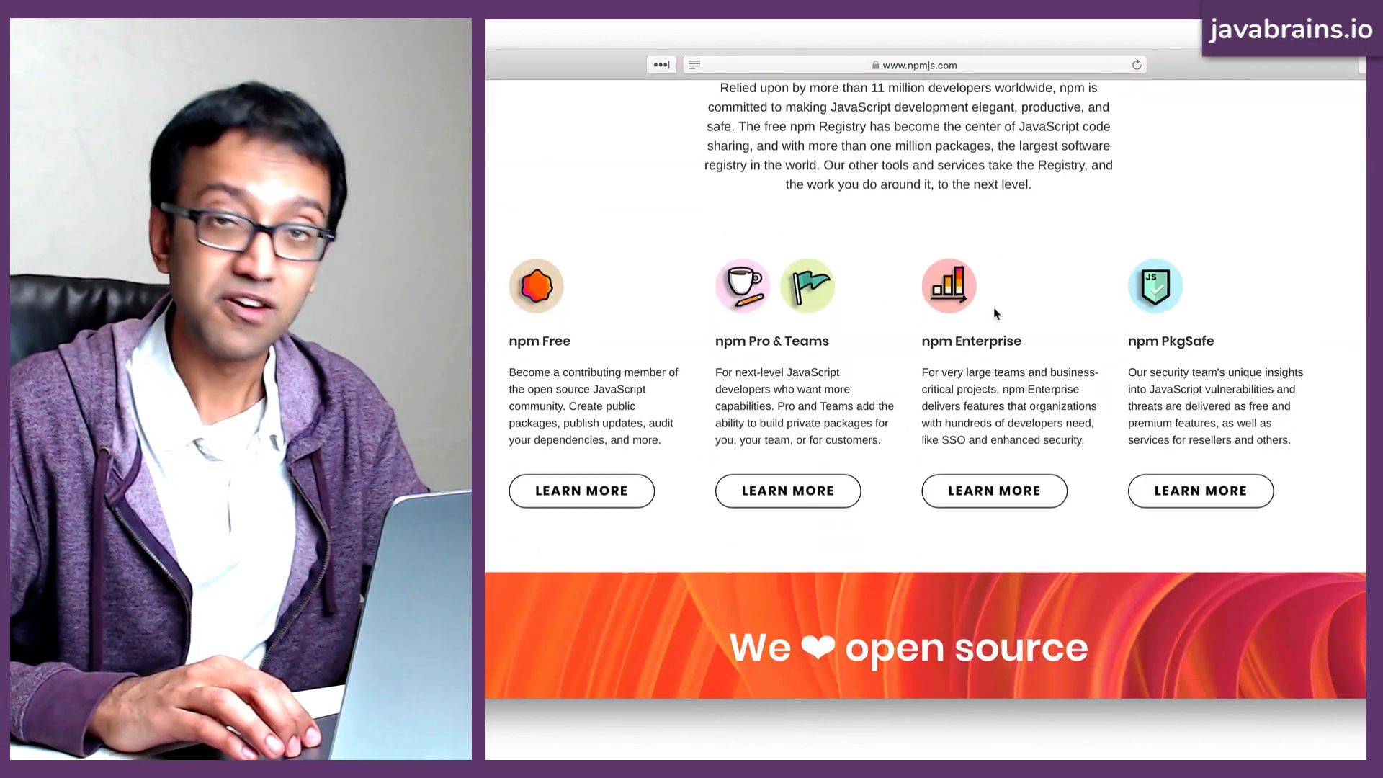
scroll("up", 3)
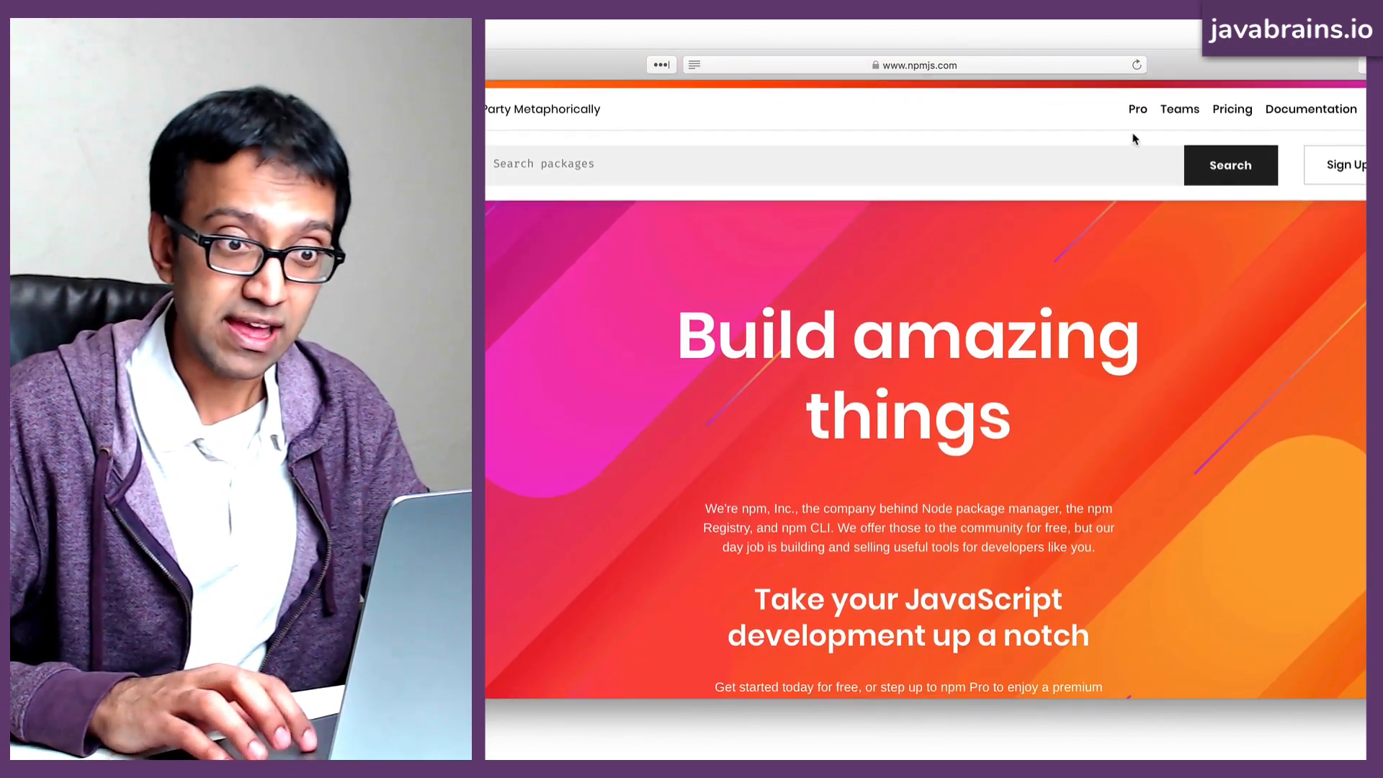
scroll("down", 3)
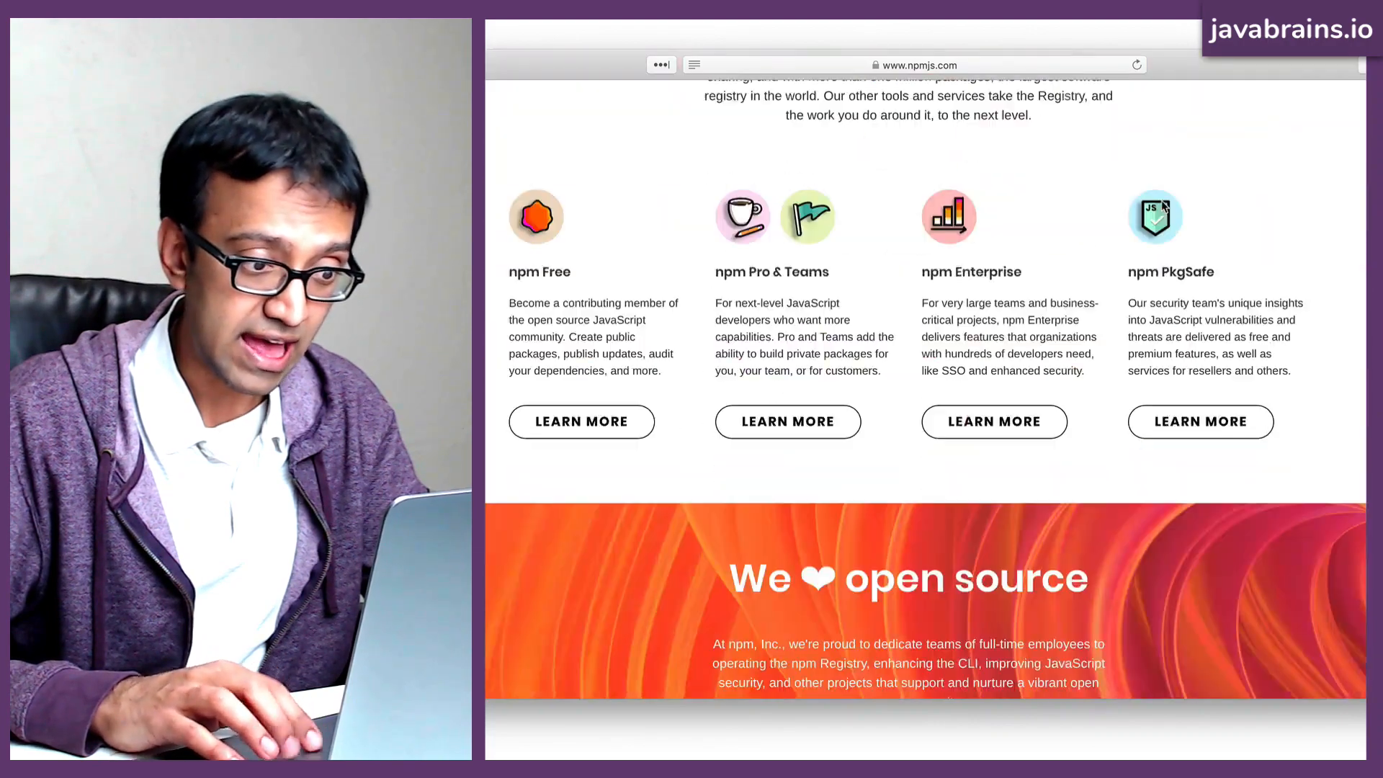
scroll("down", 3)
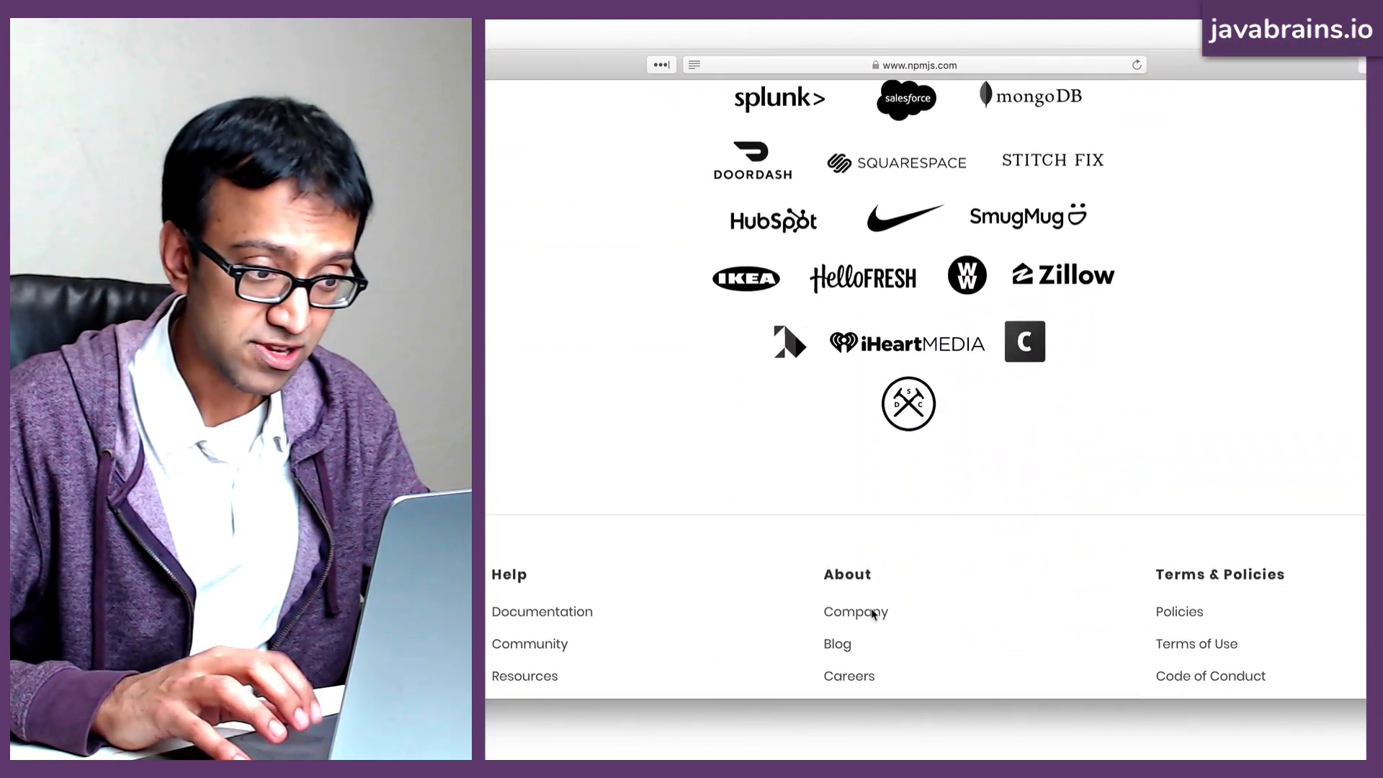
Open the footer's Company link to npmjs.com/about and highlight passages, including npm, Inc. hosting npm.
left_click(856, 612)
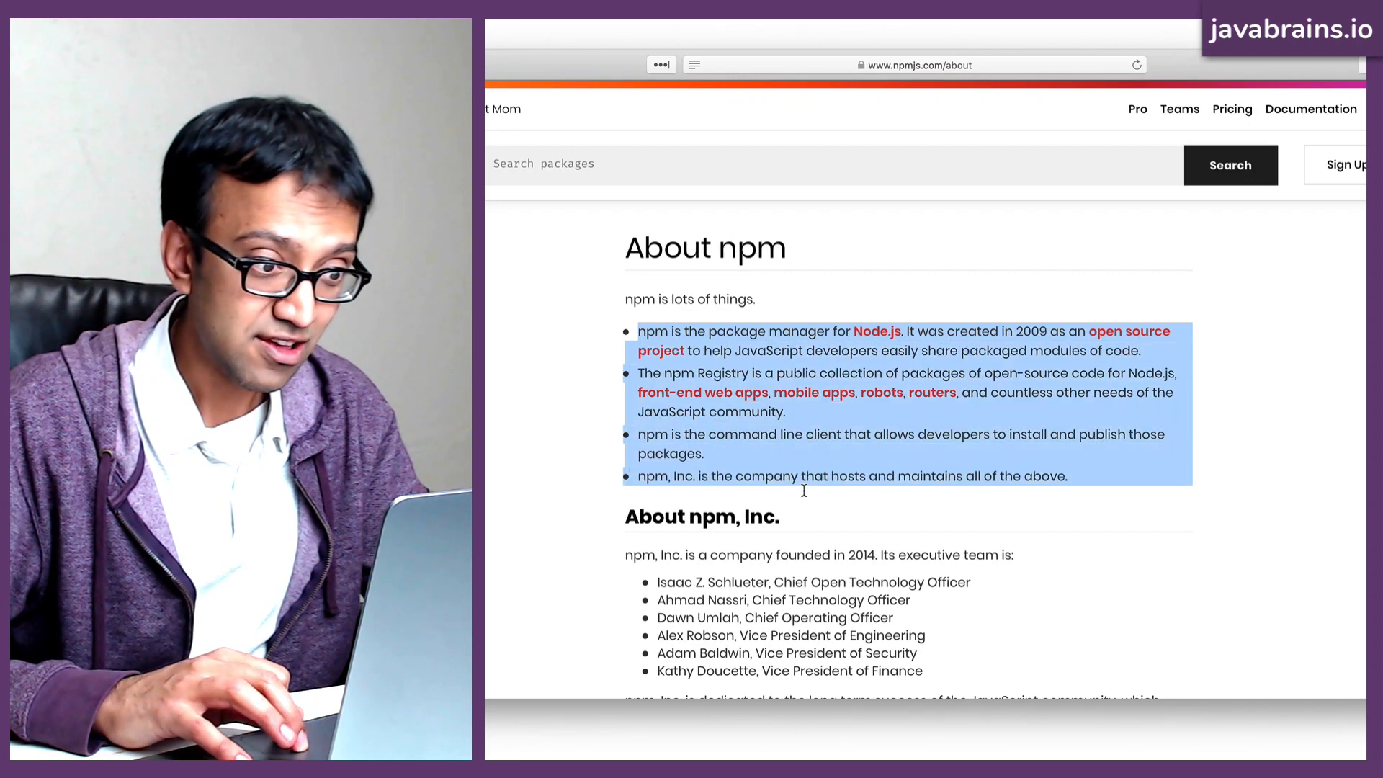
left_click(756, 392)
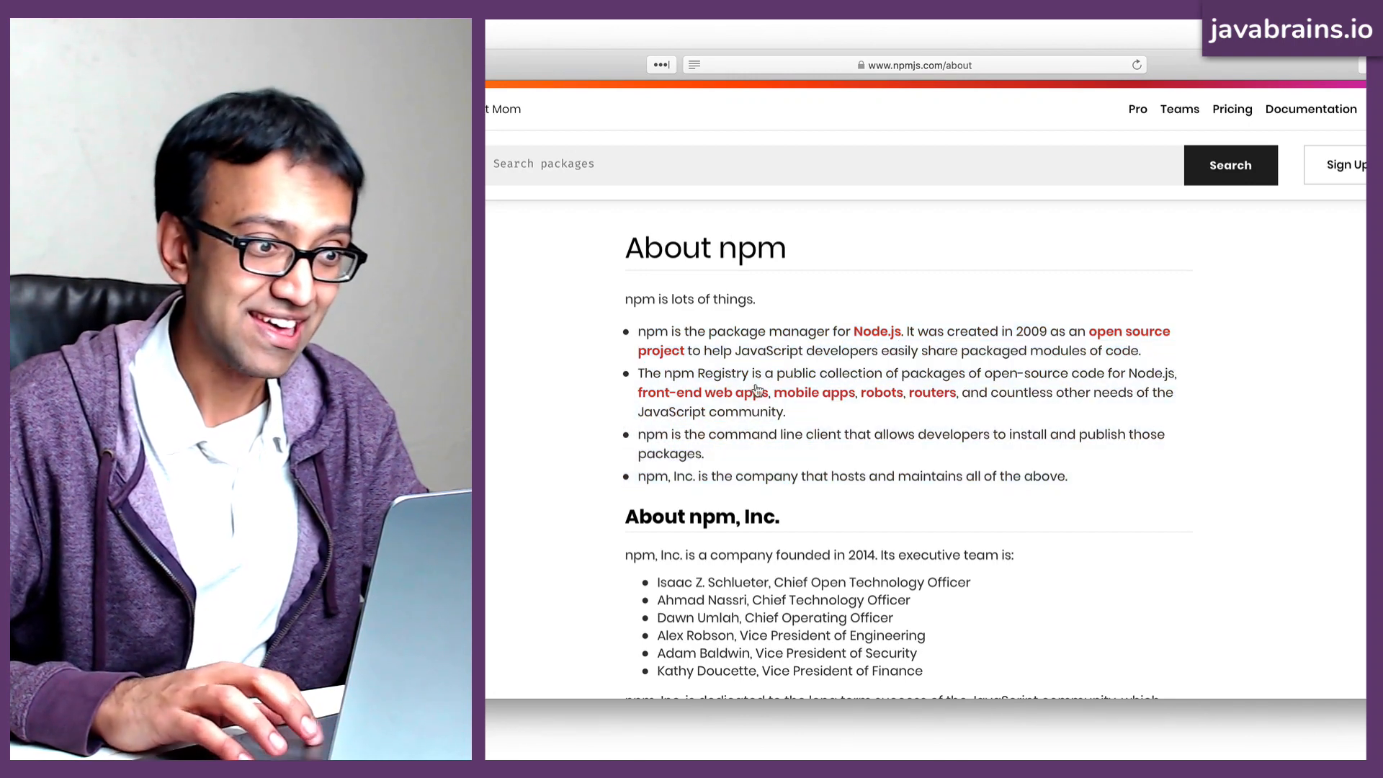
left_click_drag(696, 330, 904, 330)
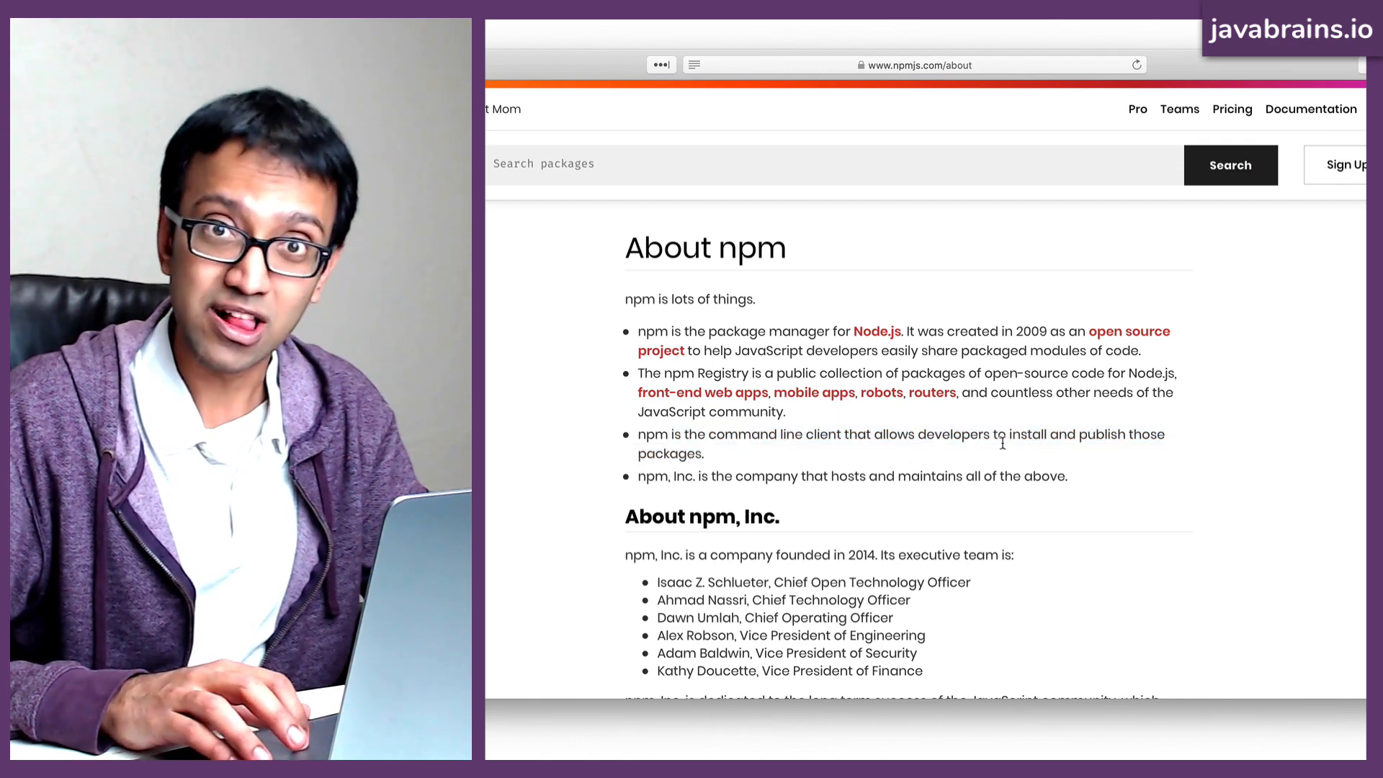
left_click_drag(674, 475, 867, 476)
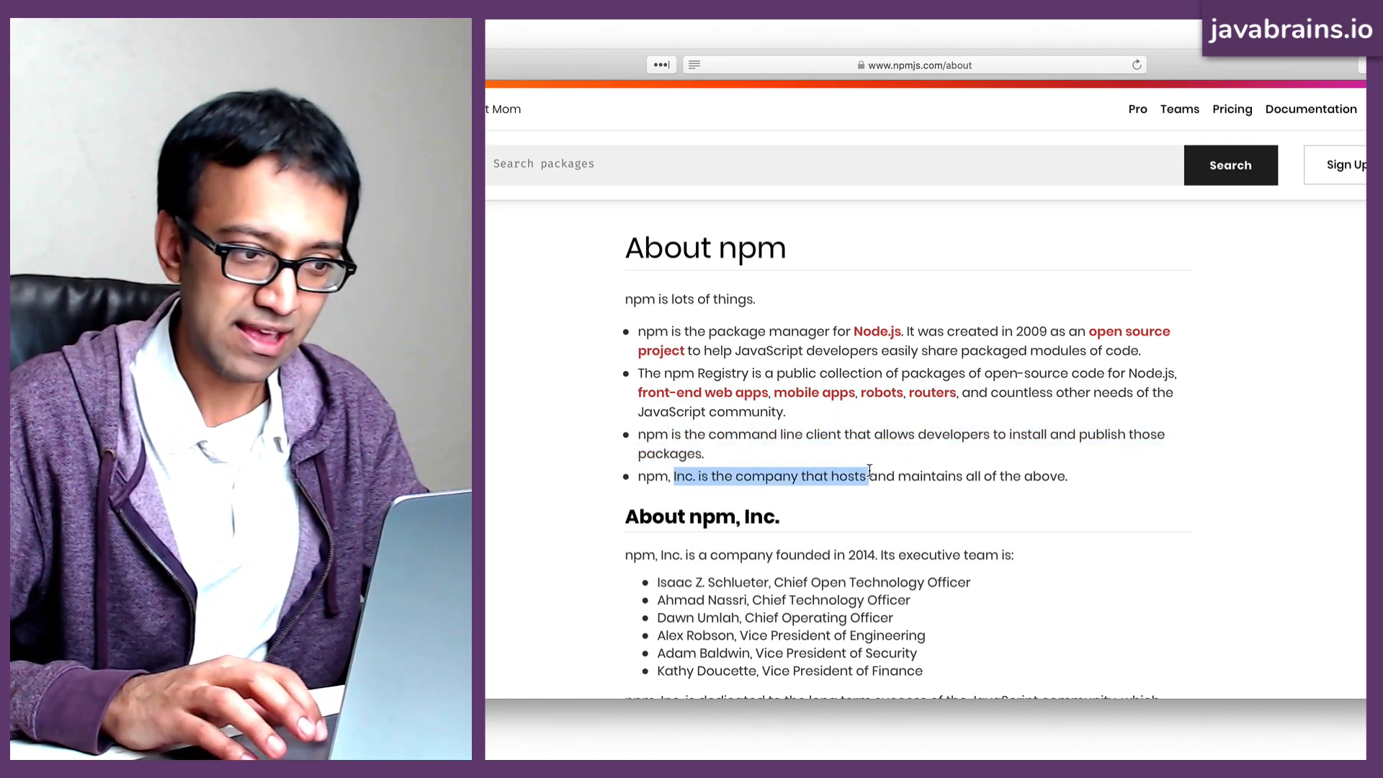
left_click_drag(641, 330, 778, 331)
type("n")
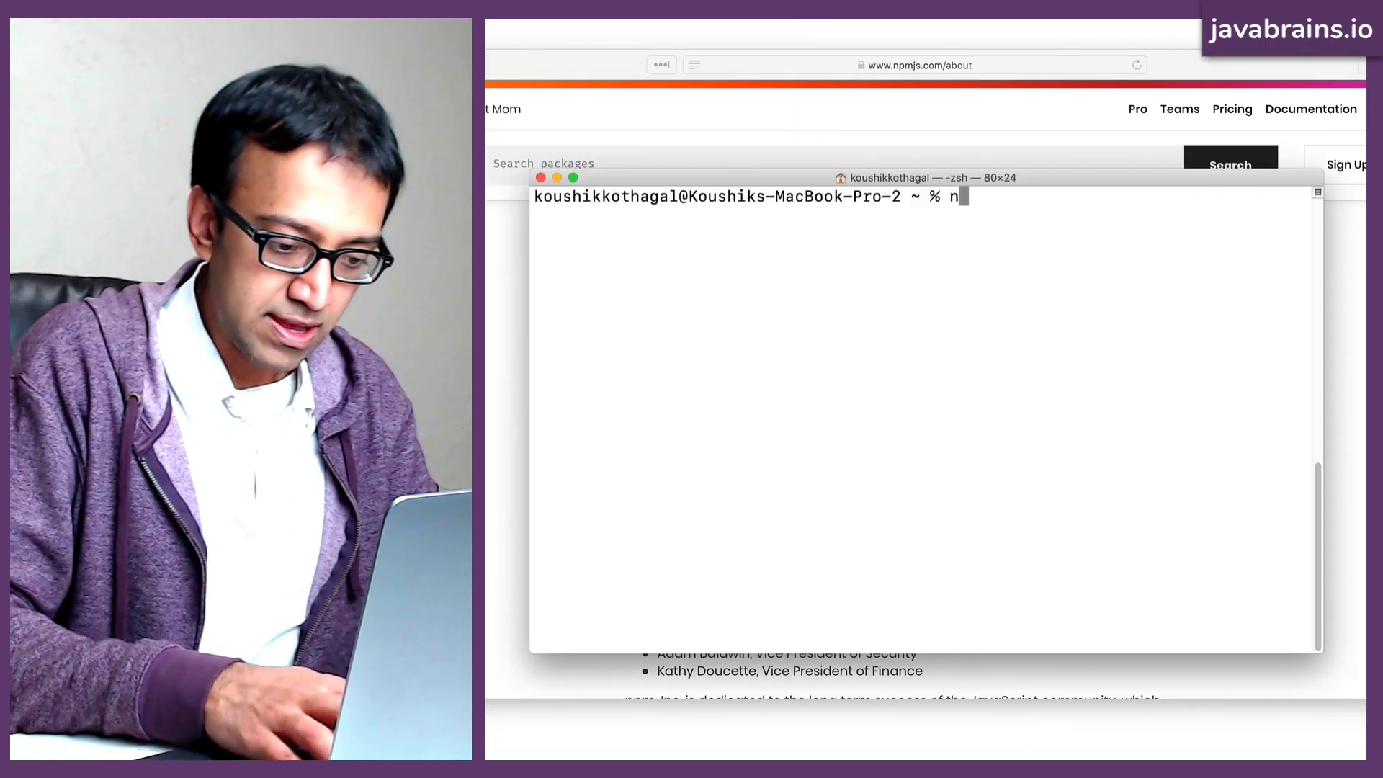
Run npm -v to show version 6.13.1, then select the word npm.
type("pm -v")
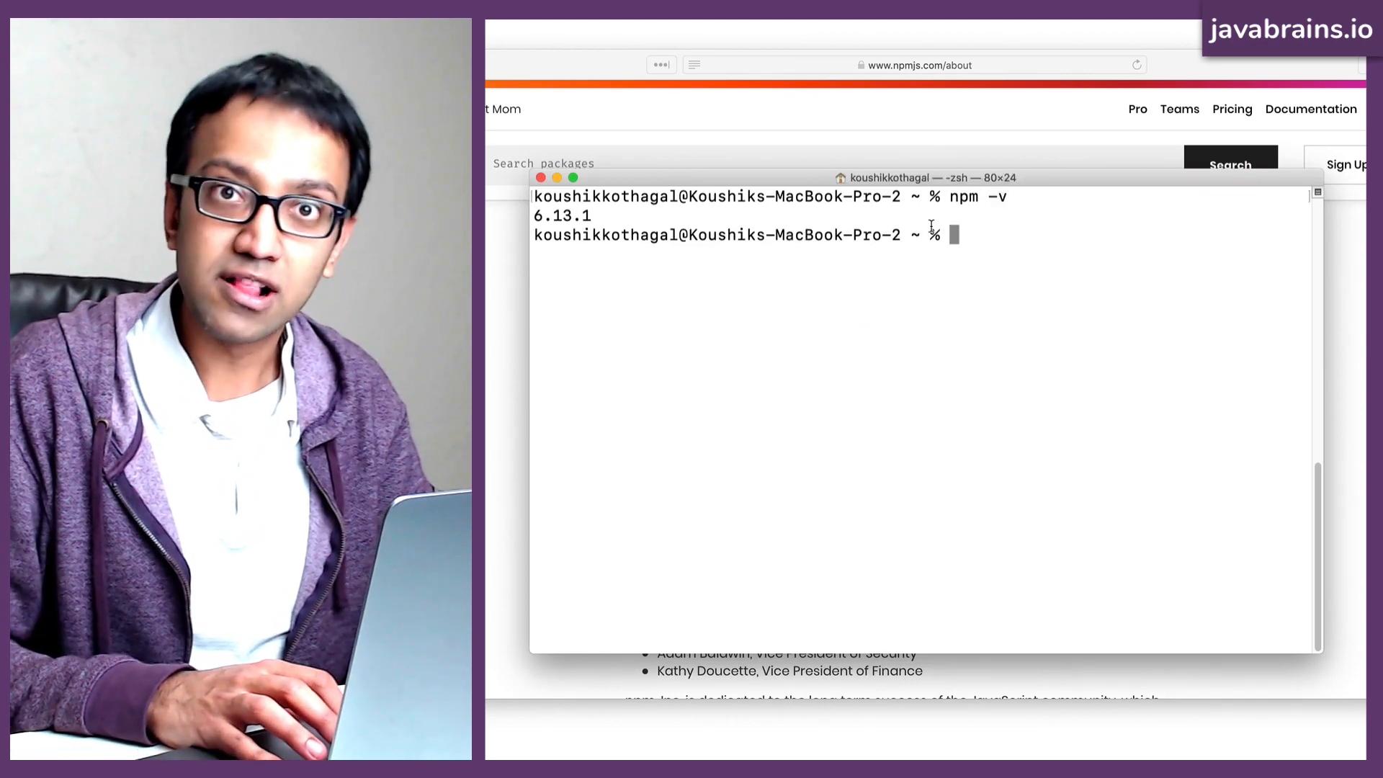
double_click(968, 197)
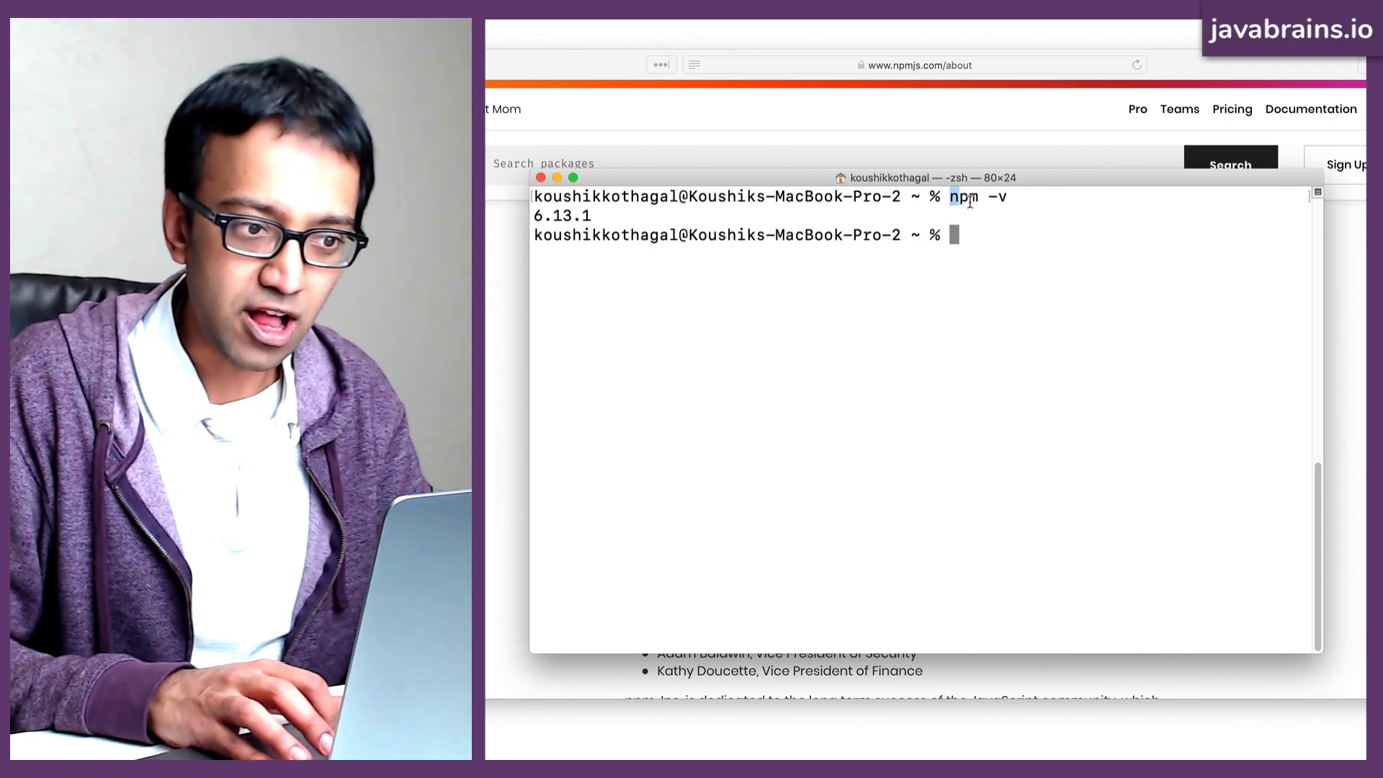